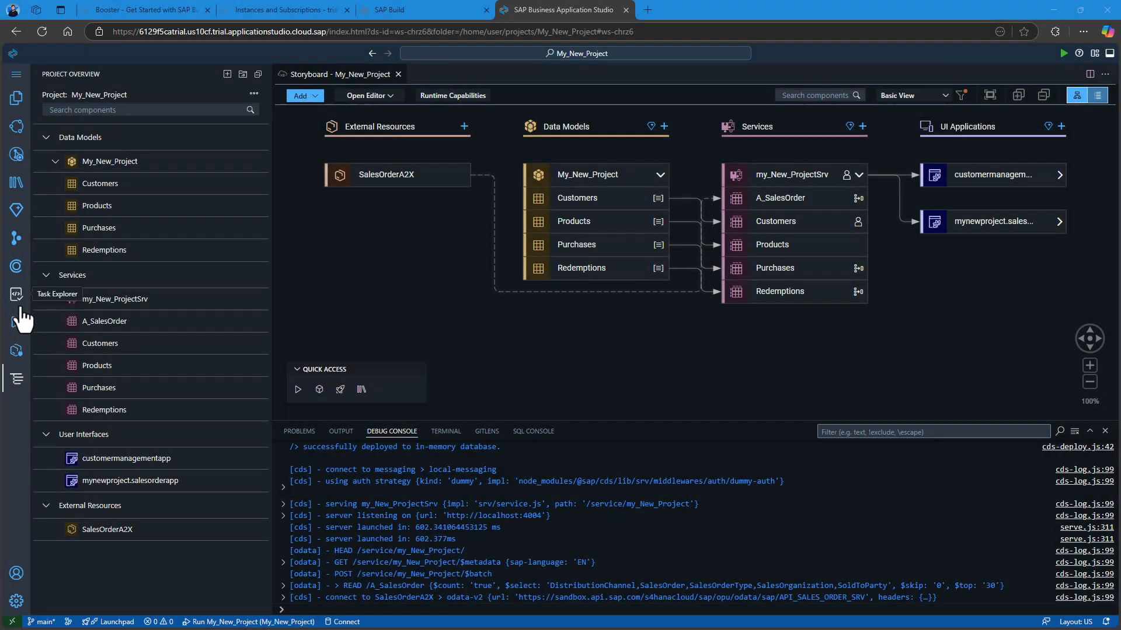
Show the project task list in the Task Explorer.
left_click(15, 294)
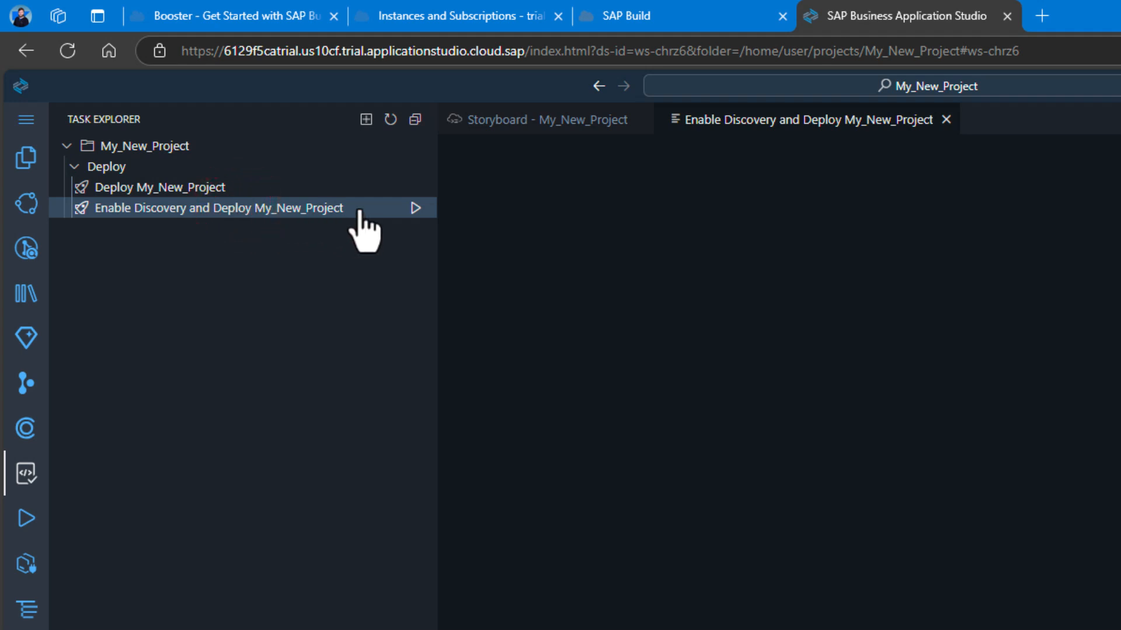
Run the Enable Discovery and Deploy My_New_Project task to build the MTA archive.
left_click(222, 208)
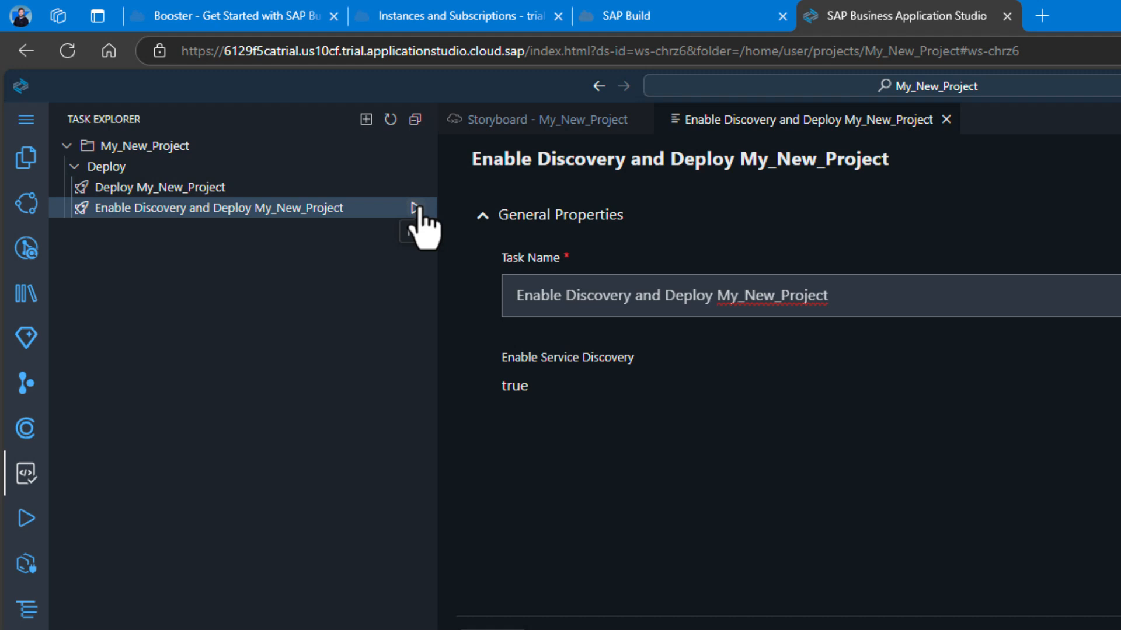
left_click(413, 208)
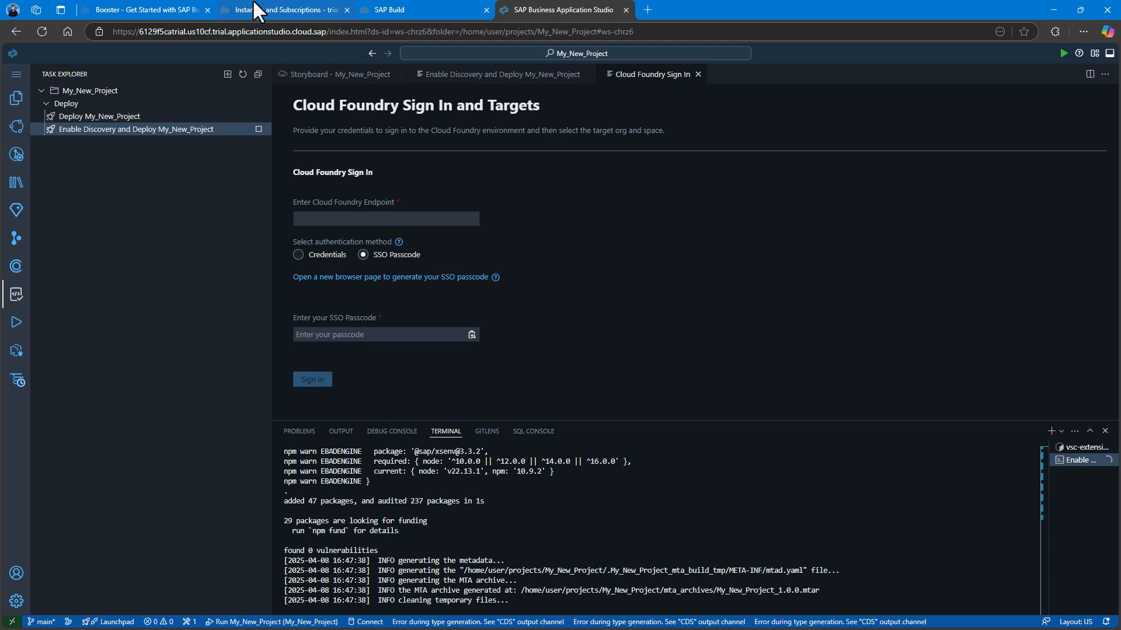
View the trial subaccount's Cloud Foundry environment on the Instances and Subscriptions page.
left_click(282, 10)
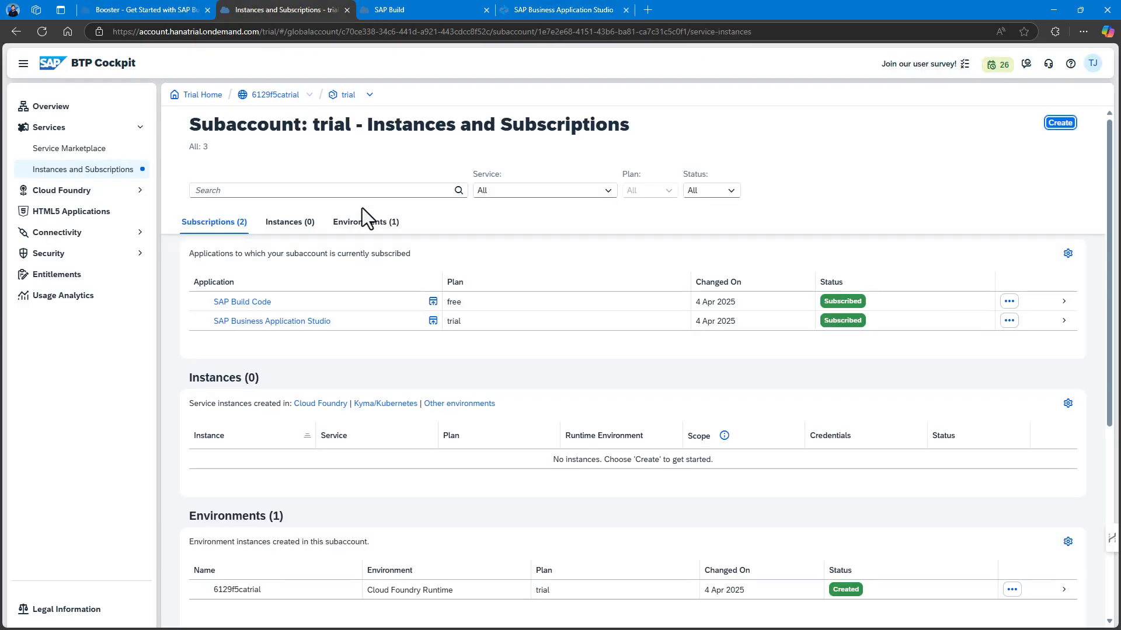
left_click(290, 222)
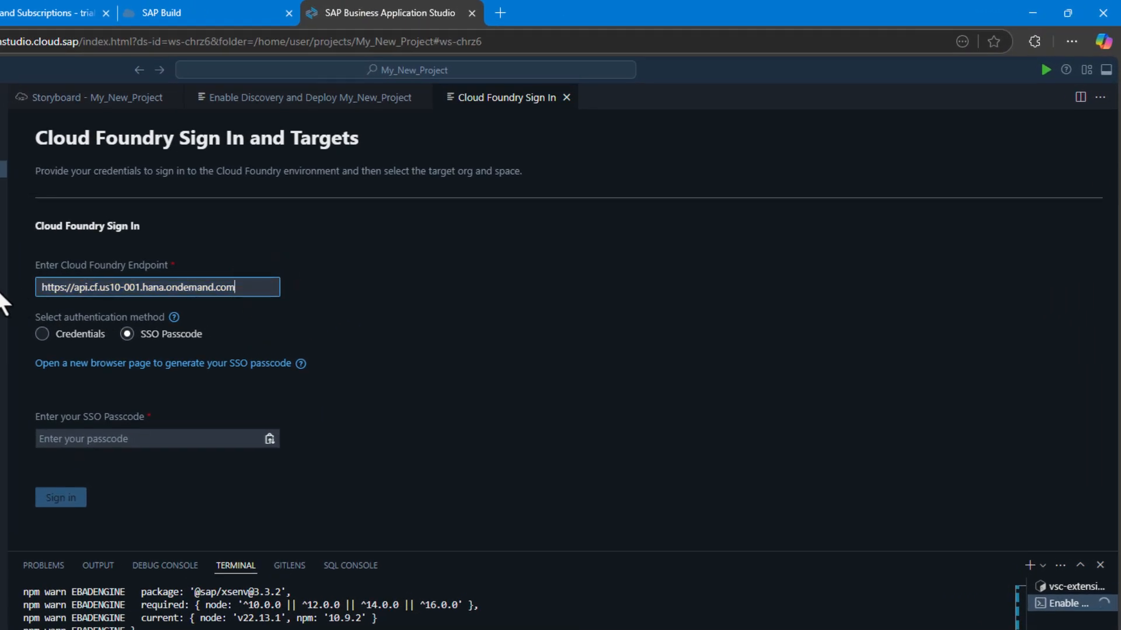
mouse_move(70, 322)
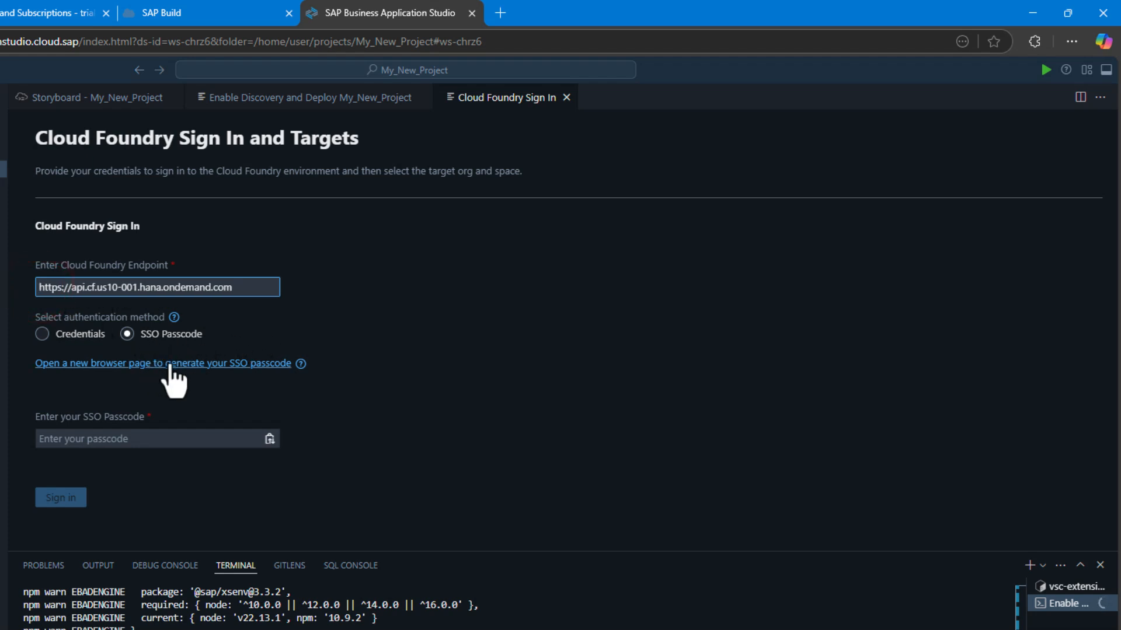
Generate an SSO passcode via the default identity provider and copy the temporary code.
left_click(164, 363)
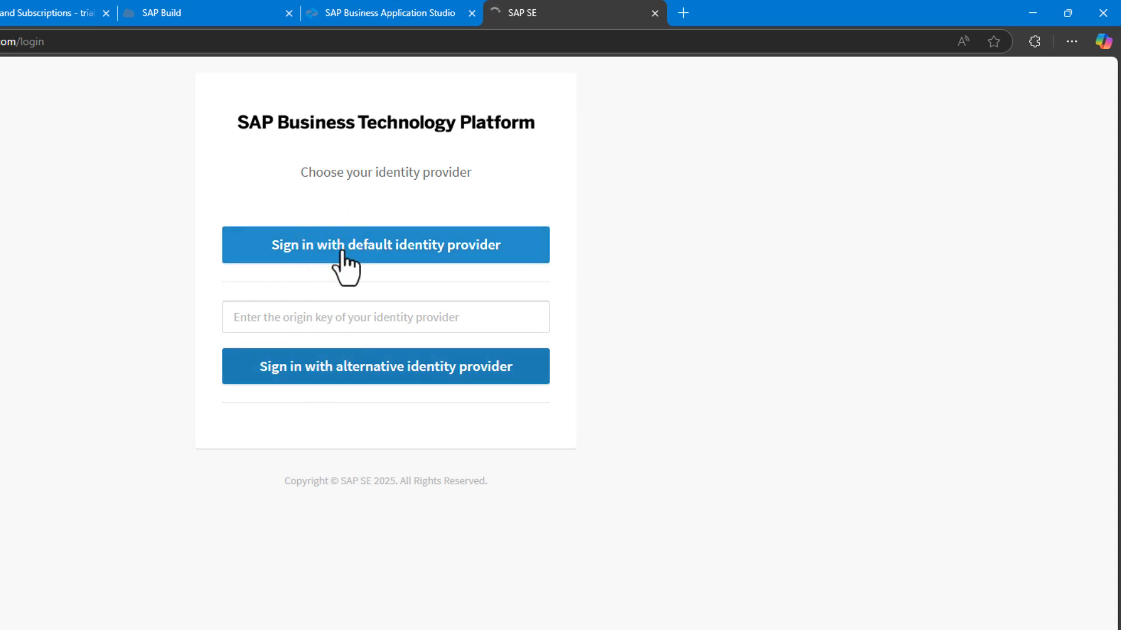
left_click(384, 244)
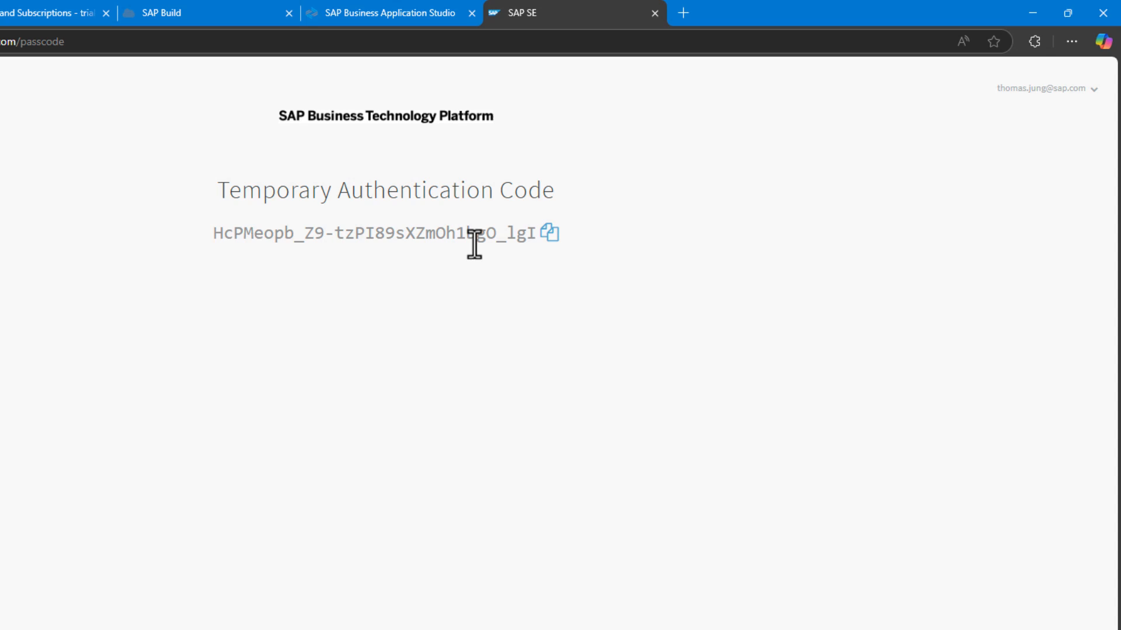
left_click(549, 232)
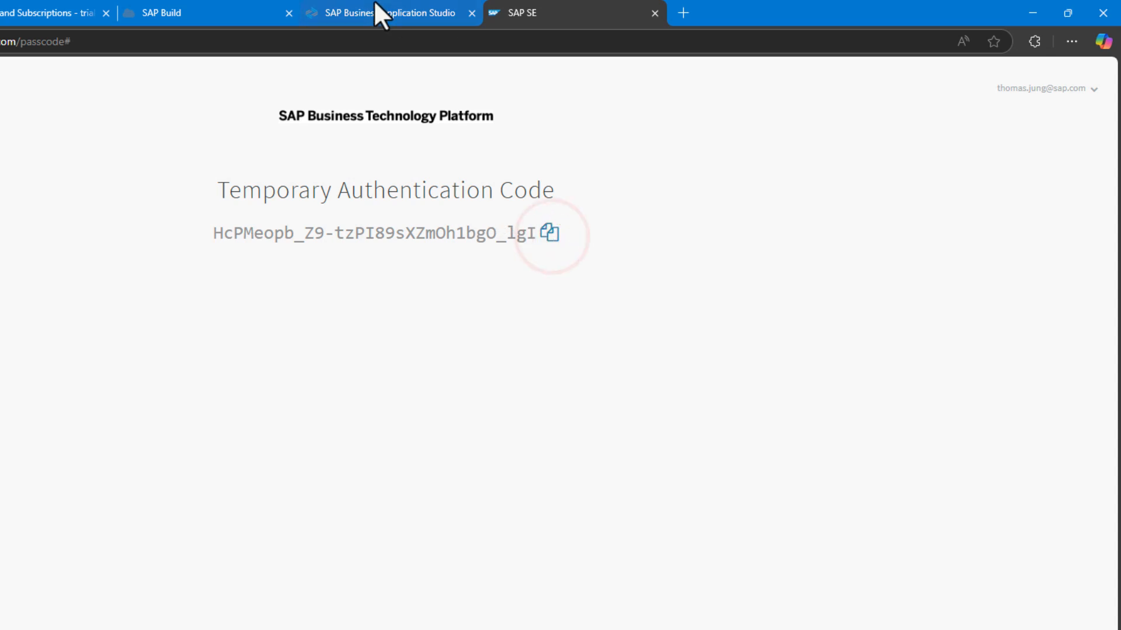
Sign in with the passcode and apply org 6129f5catrial and space dev as the target.
left_click(387, 13)
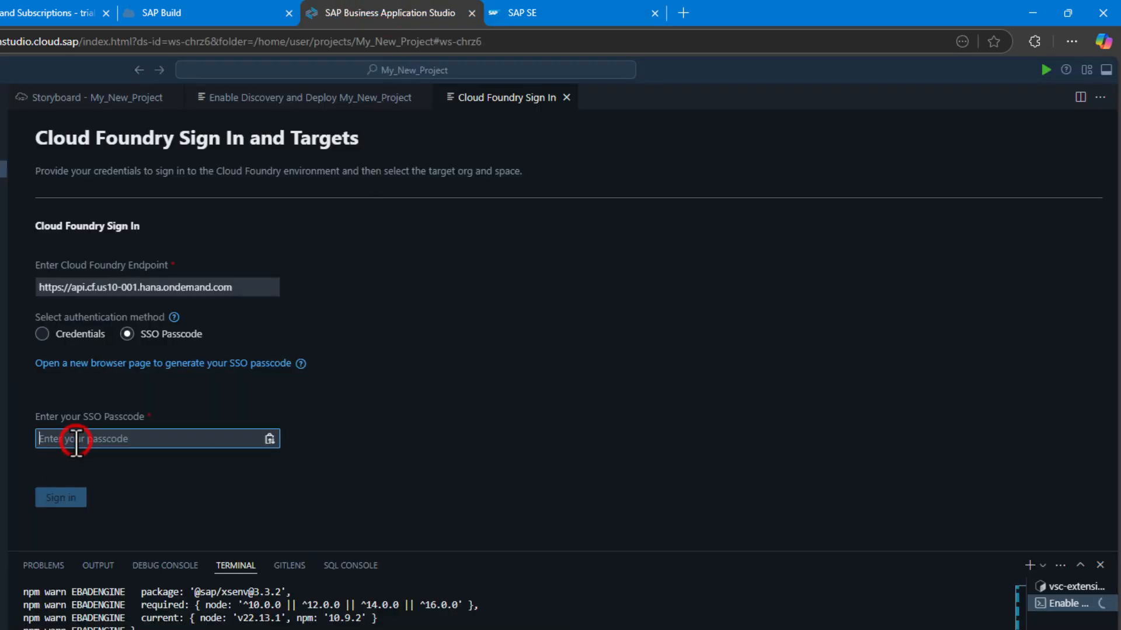
left_click(60, 498)
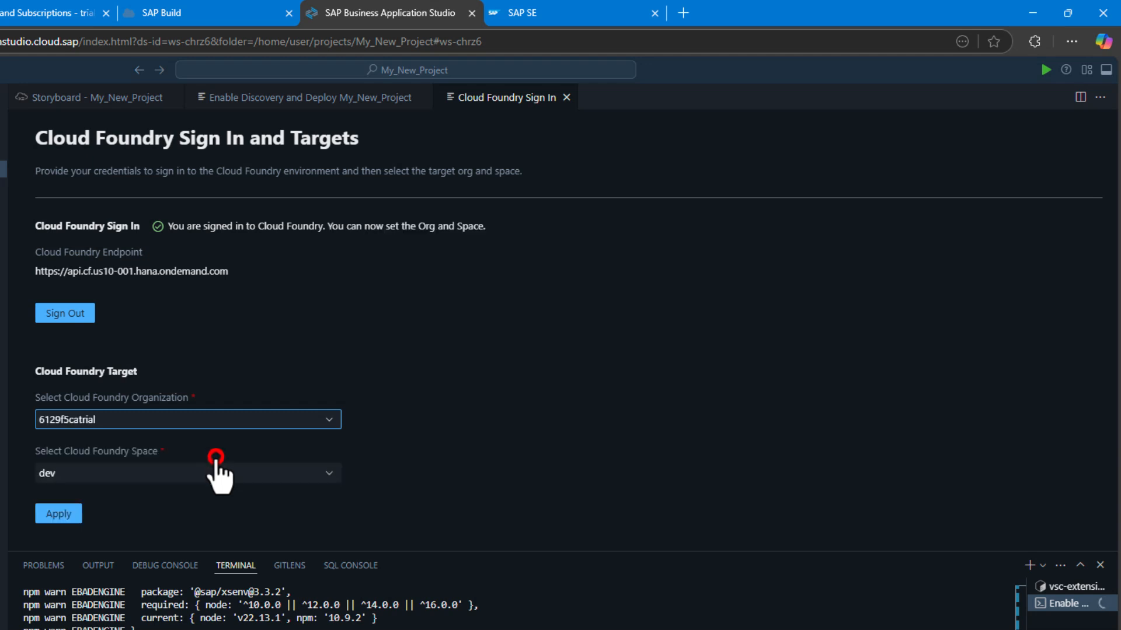
left_click(58, 514)
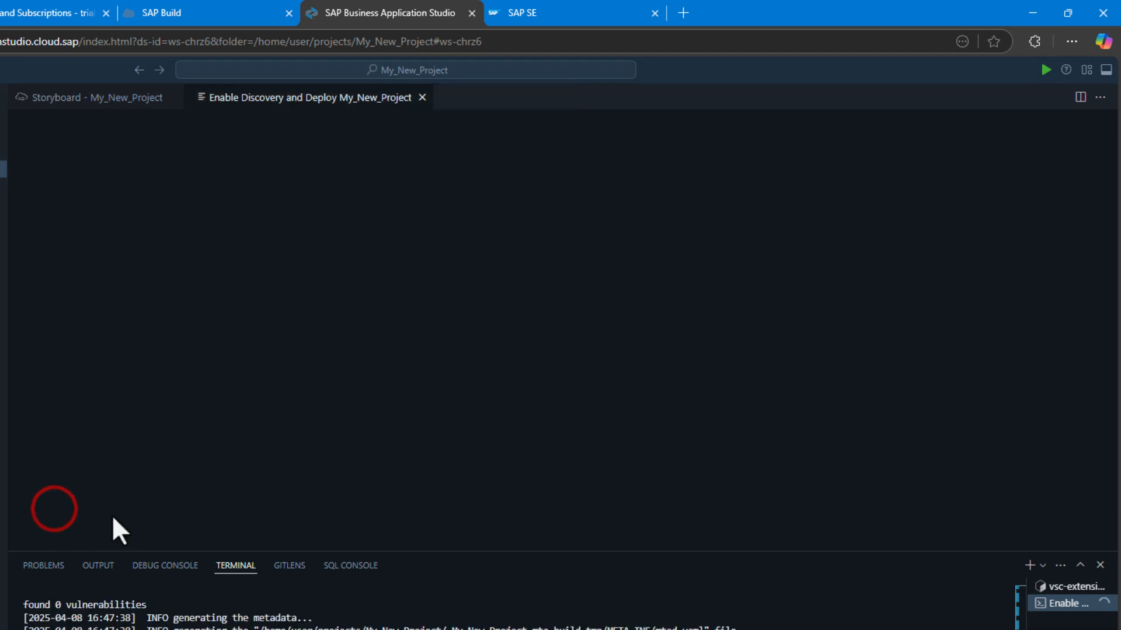